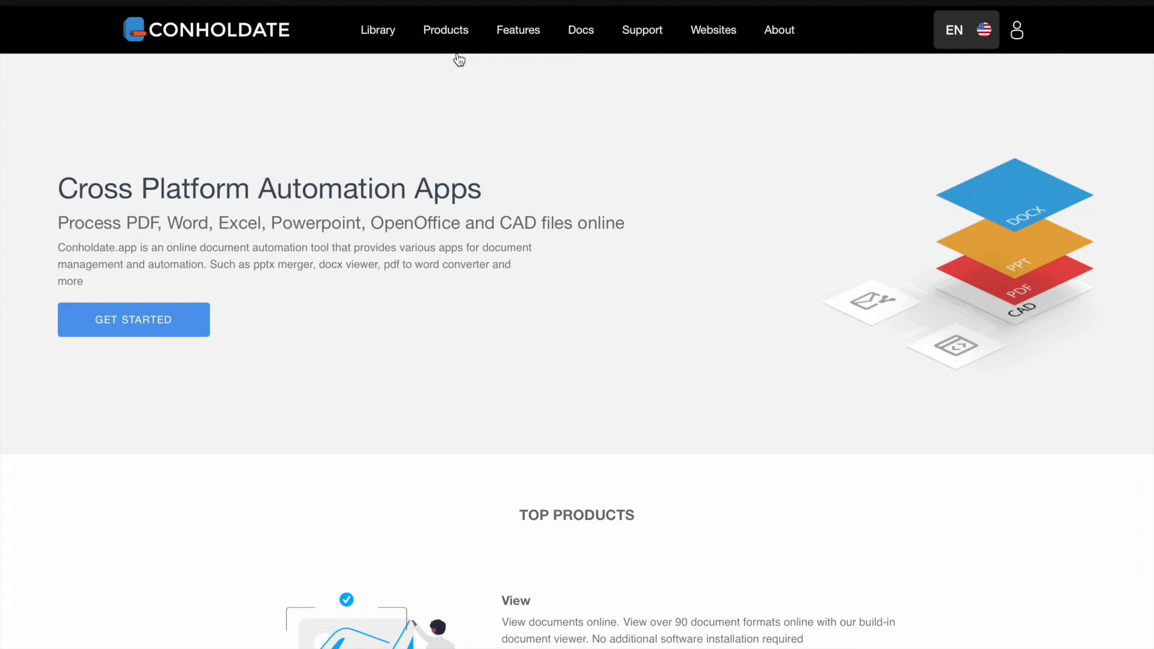
Navigate from the Products menu to the online Document Merger tool.
click(445, 29)
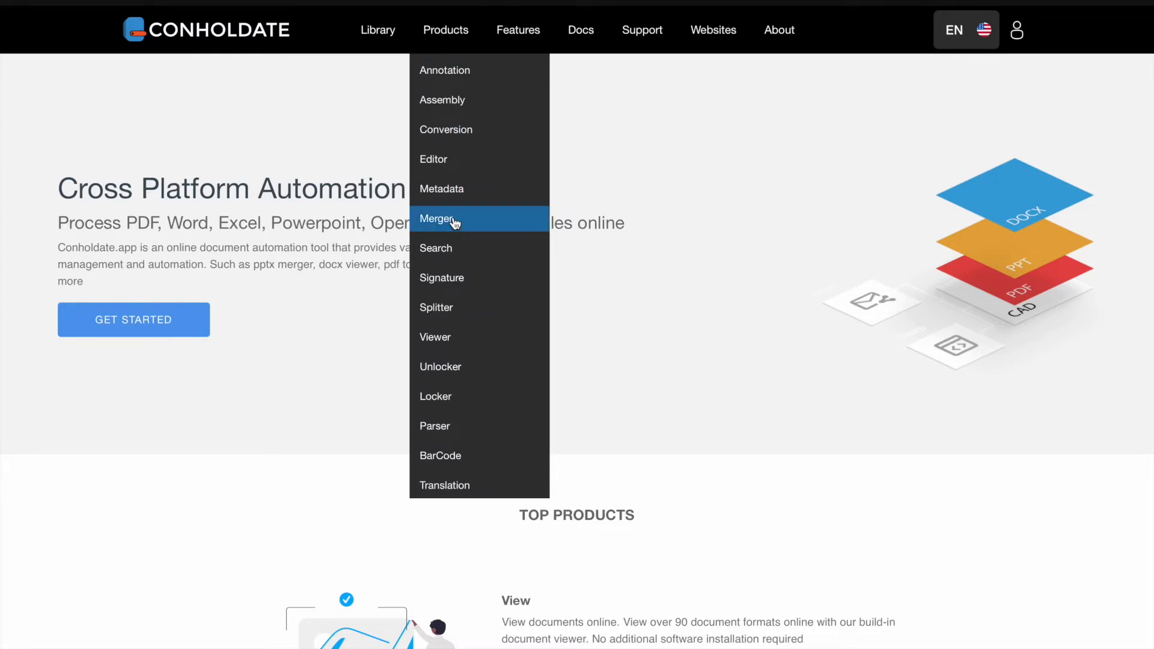
click(437, 219)
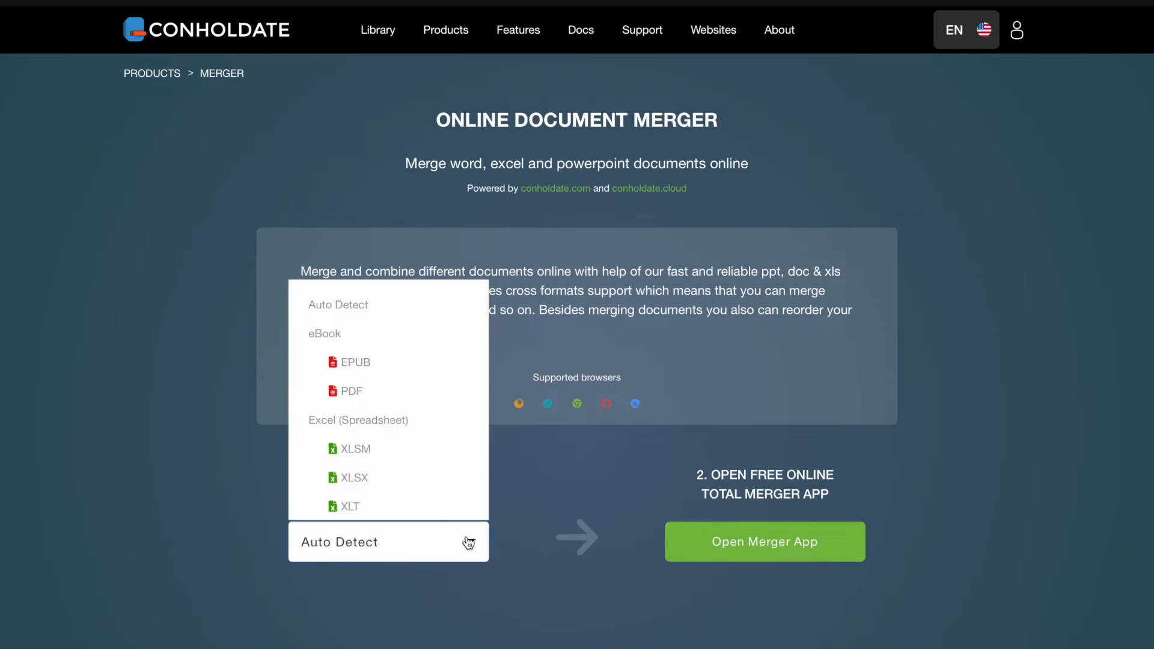
Choose PPTX as the document format and launch the Merge PPTX Online app.
scroll(down, 3)
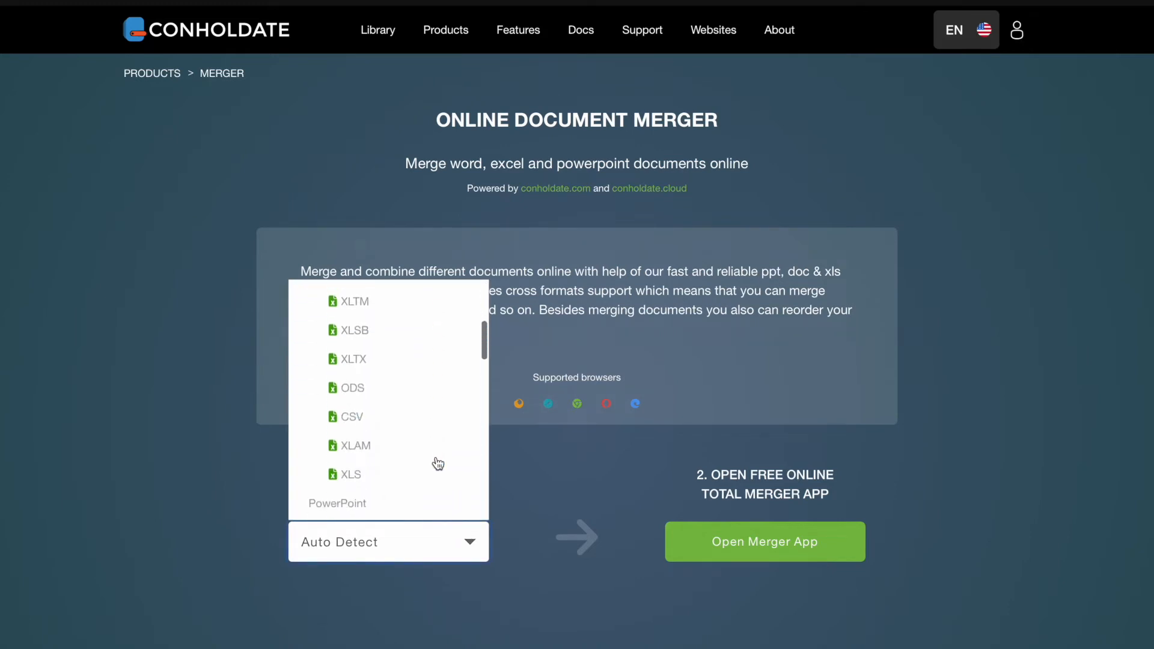
click(352, 503)
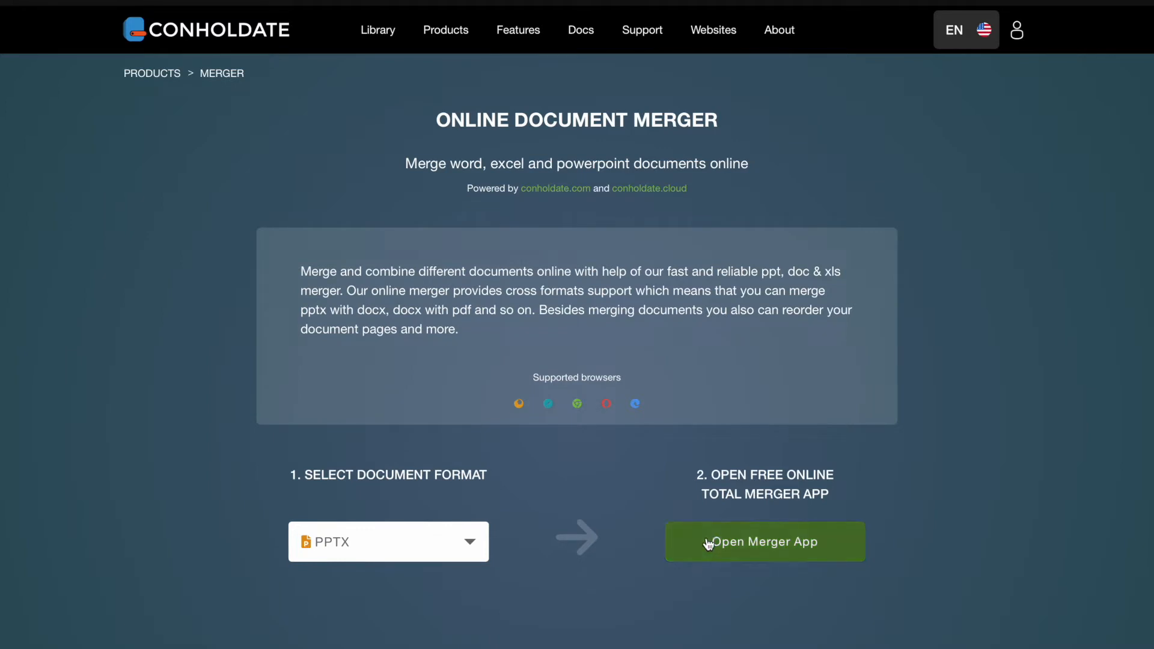
click(764, 541)
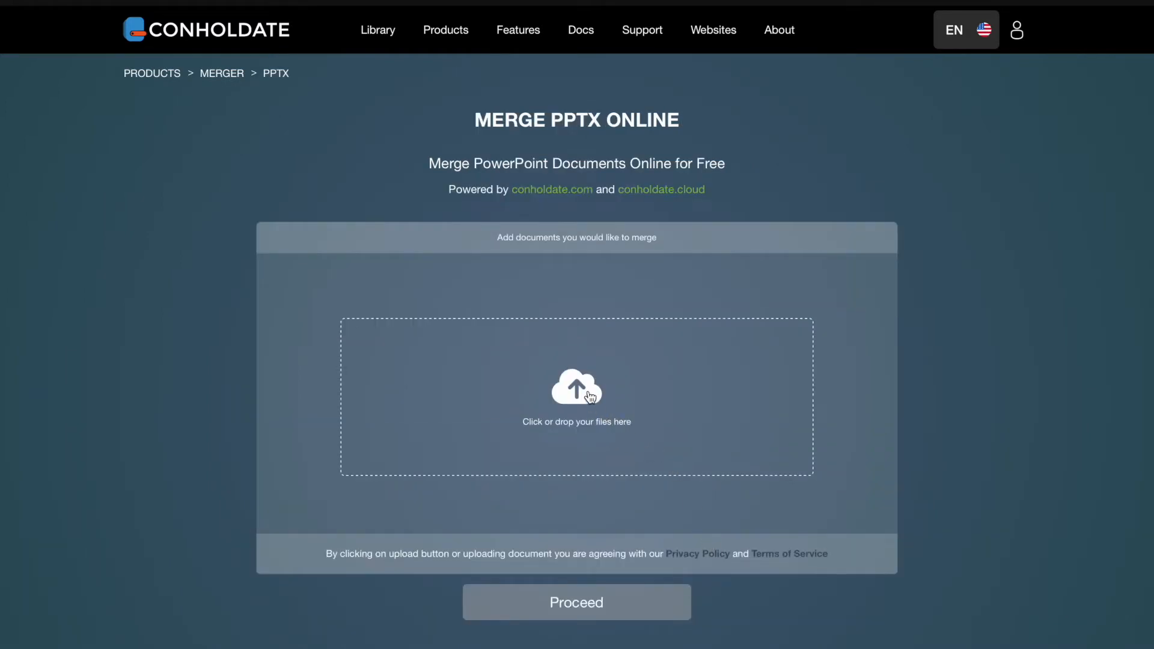
Upload Slides-1.pptx and Slides-2.pptx as the presentations to merge.
click(576, 397)
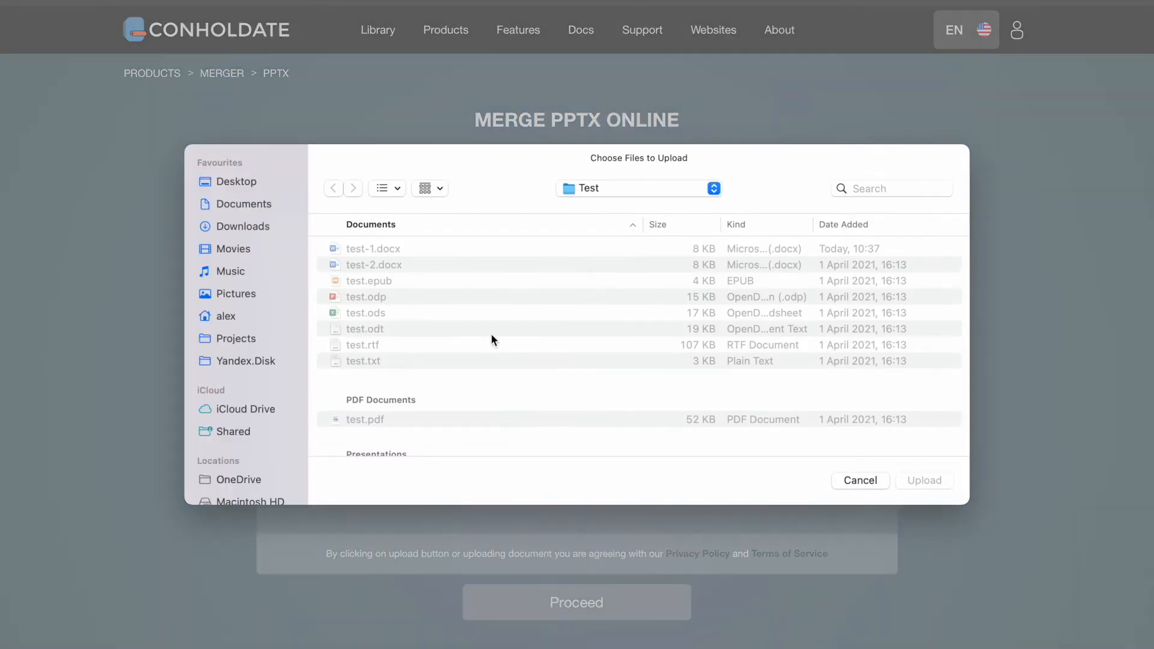
click(378, 366)
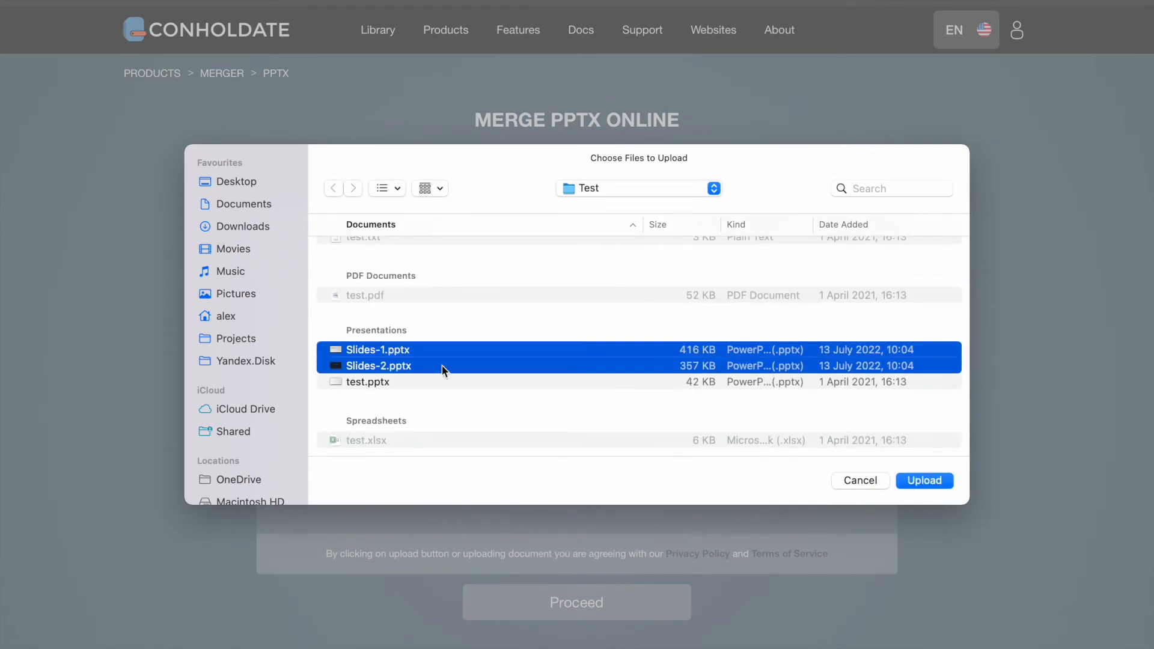
click(925, 480)
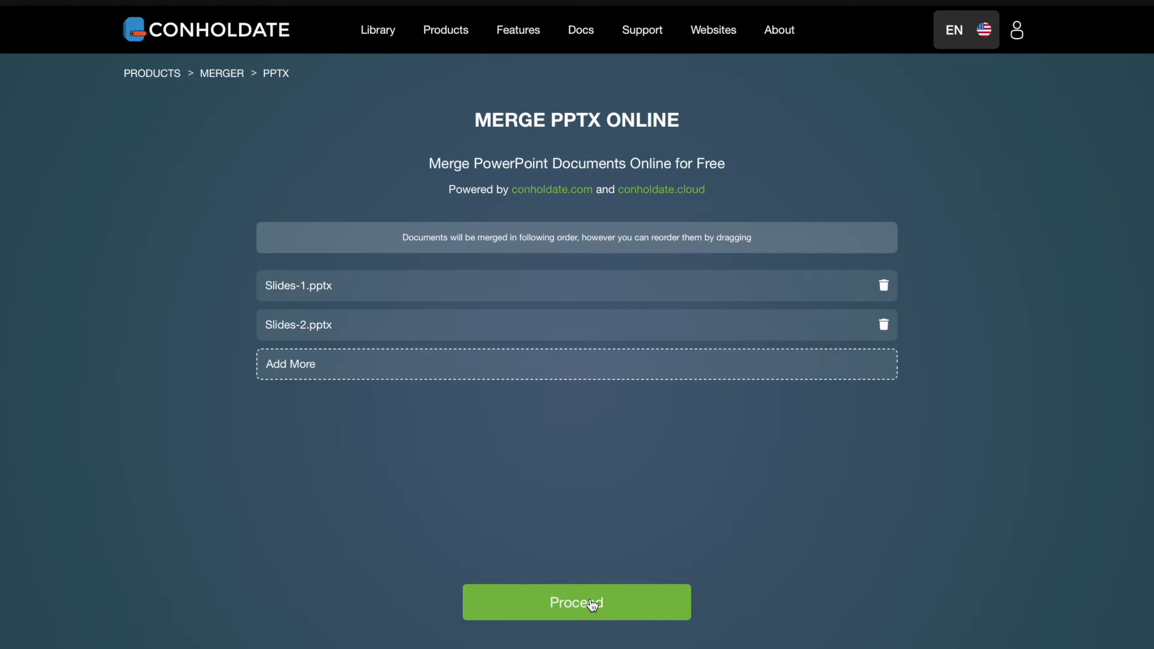
Run the merge, producing the combined Slides-1.pptx result file.
click(577, 603)
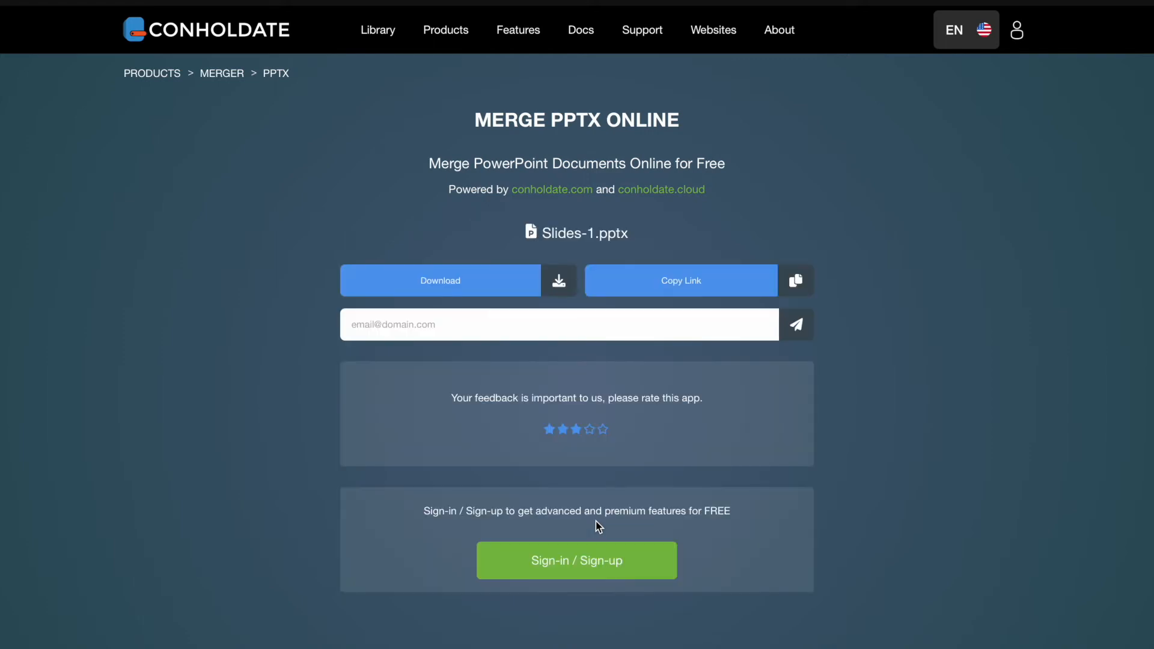
mouse_move(524, 284)
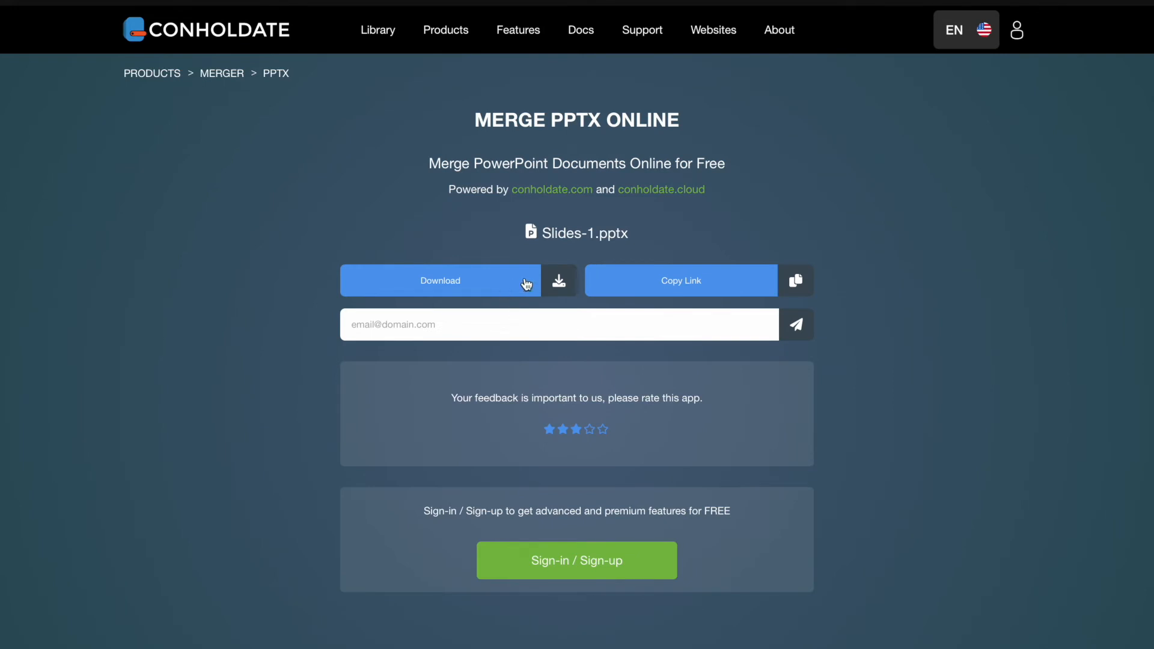
mouse_move(554, 283)
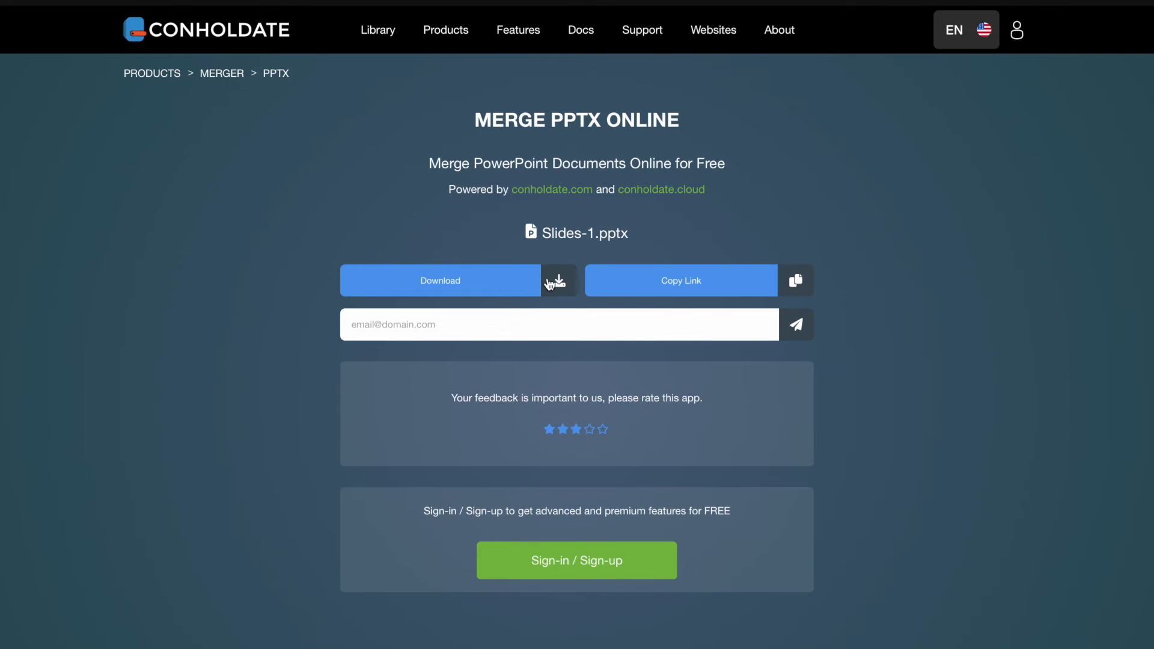